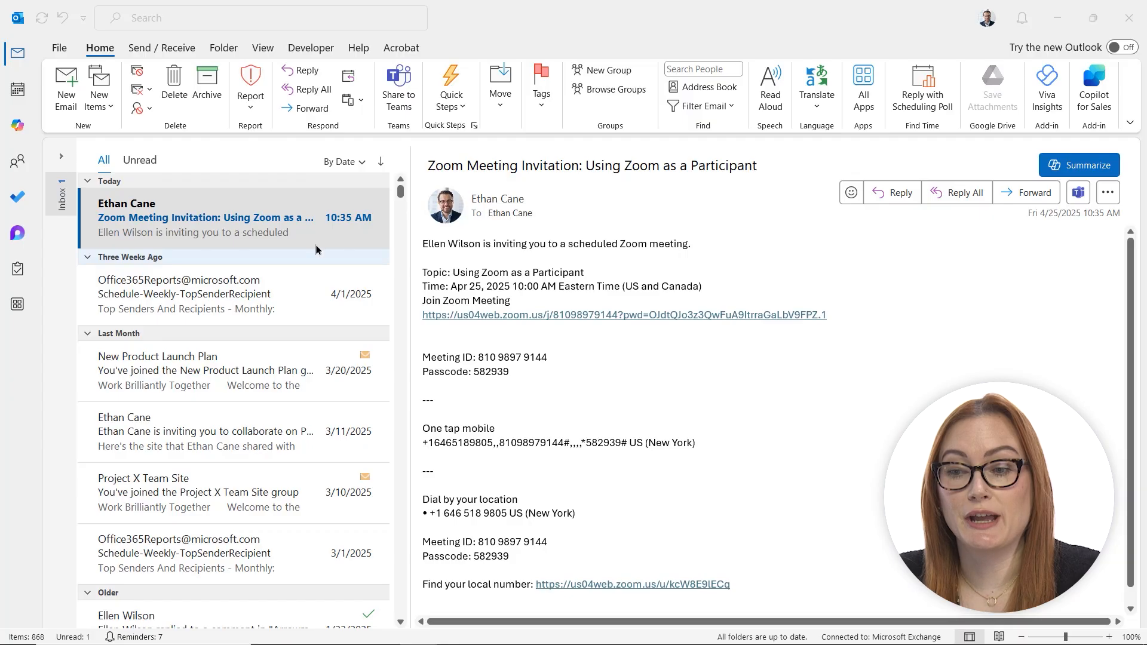
{"action": "mouse_move", "coordinate": [628, 260]}
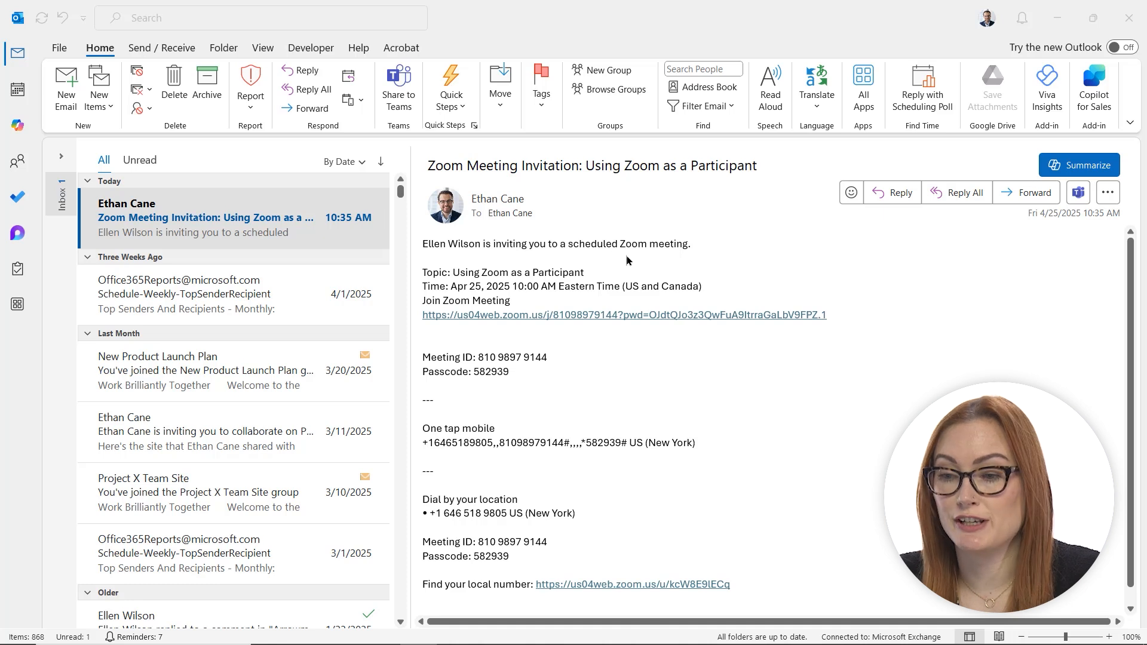
{"action": "mouse_move", "coordinate": [476, 307]}
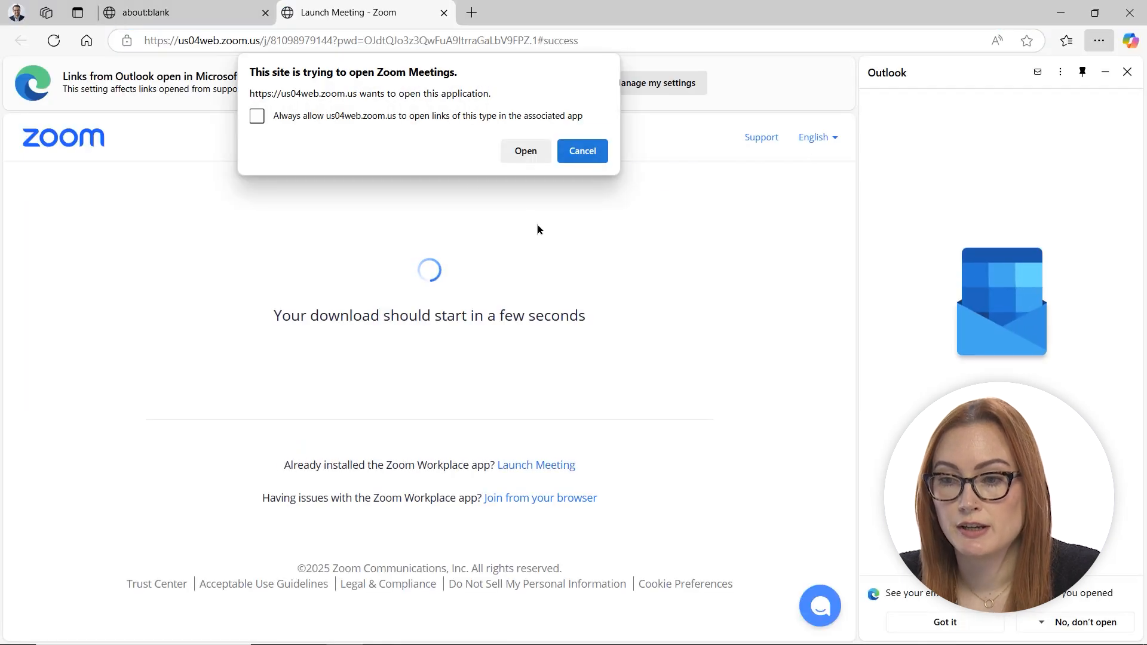
Allow Edge to open the Zoom Meetings app for the meeting link
{"action": "left_click", "coordinate": [1066, 40]}
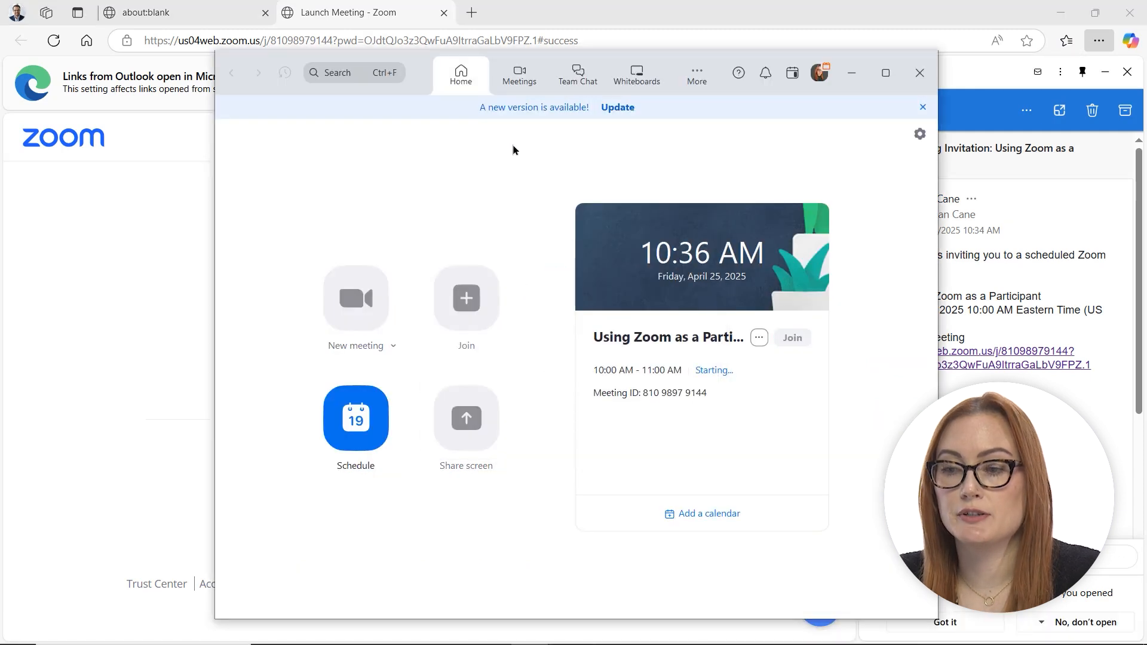
Check the camera in the video preview, then join the scheduled meeting
{"action": "left_click", "coordinate": [792, 338]}
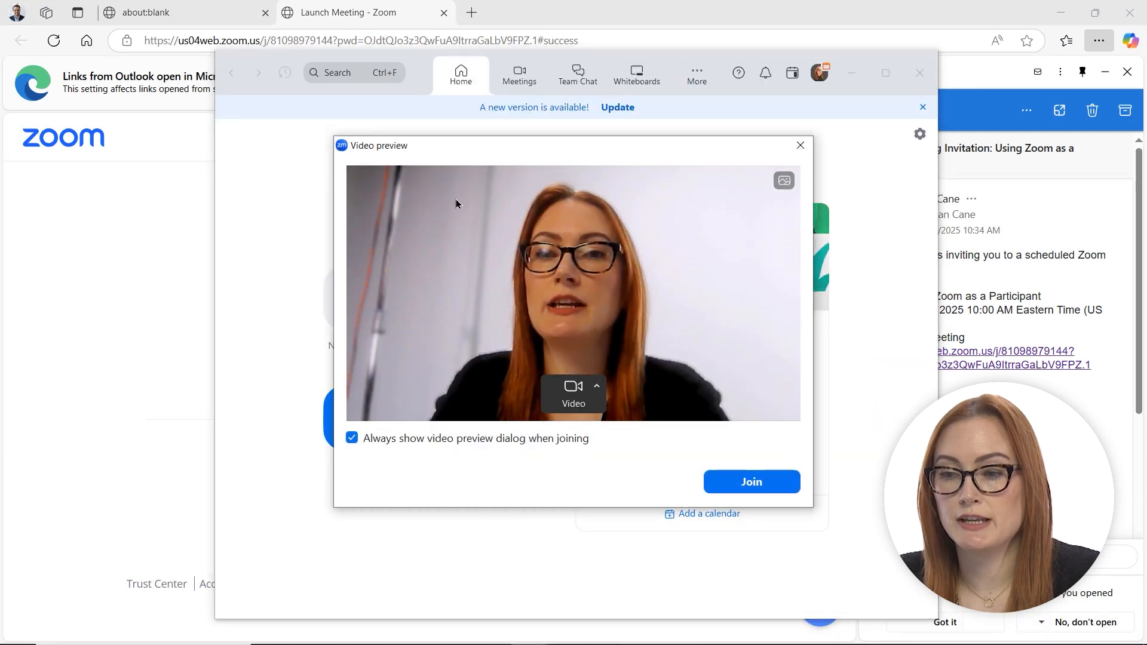
{"action": "mouse_move", "coordinate": [718, 230]}
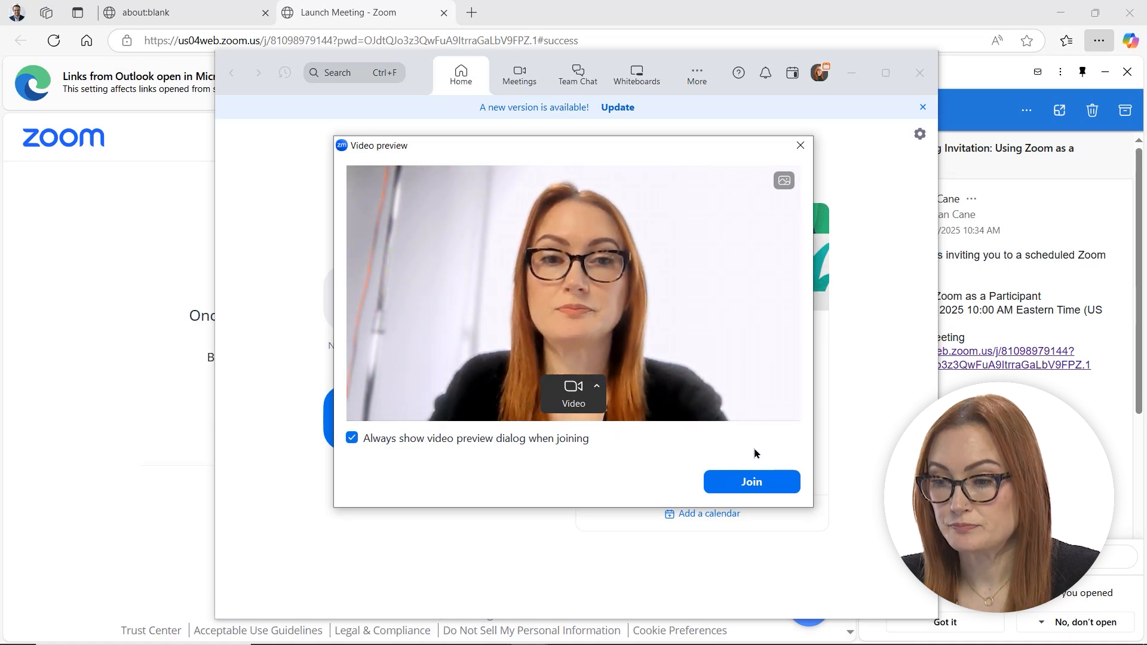
{"action": "left_click", "coordinate": [752, 482]}
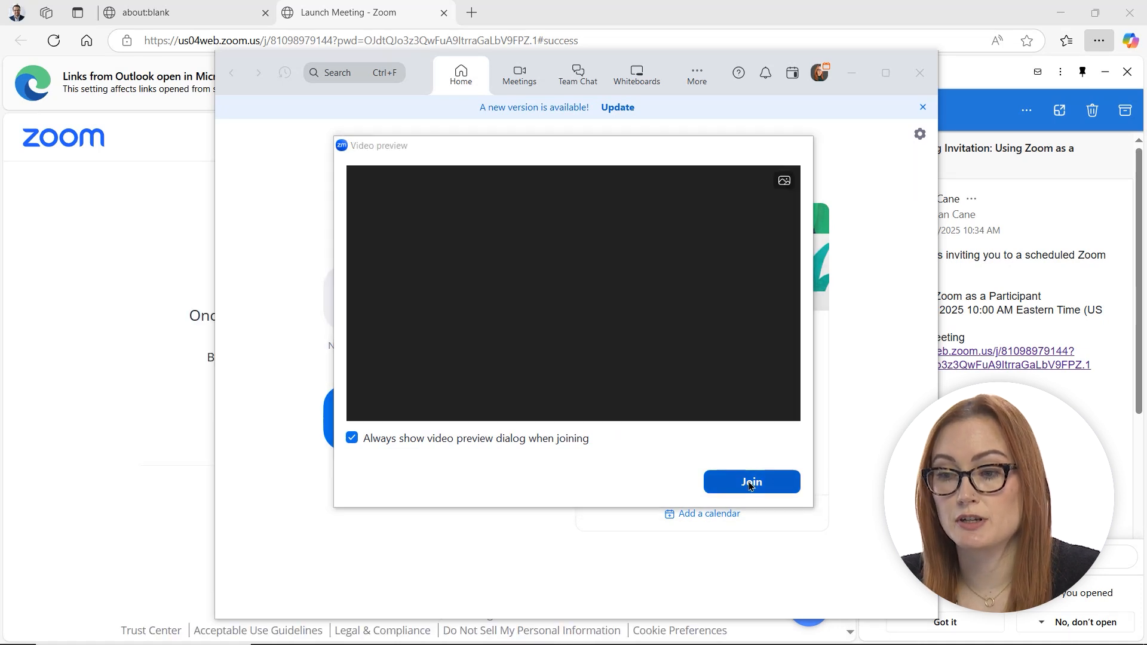
{"action": "left_click", "coordinate": [751, 482]}
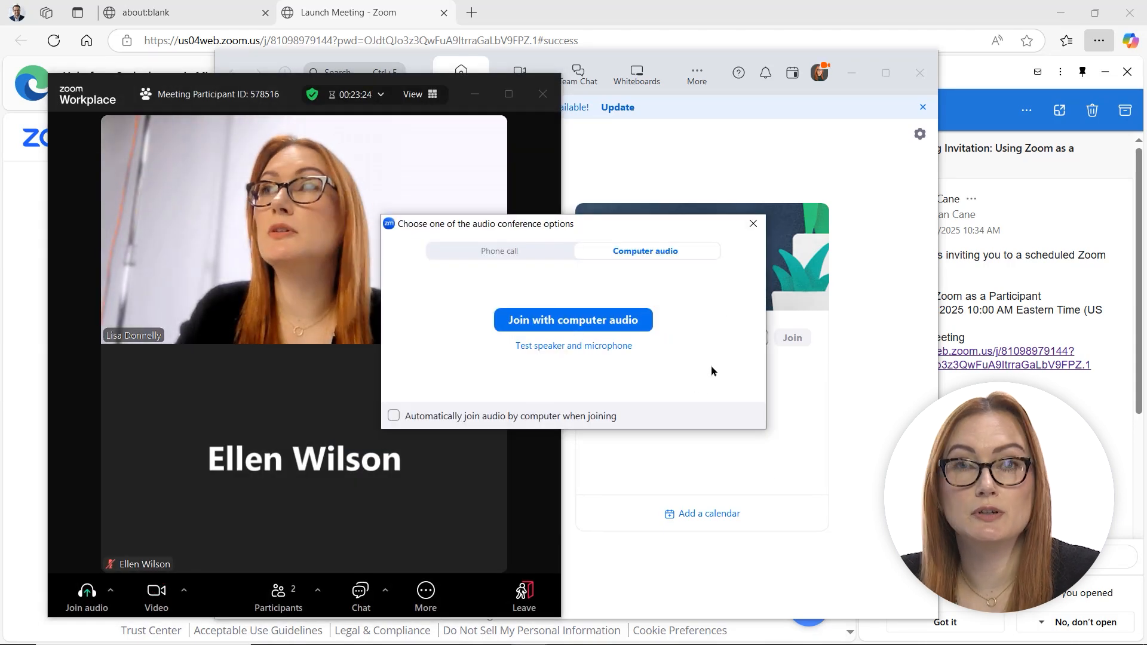
{"action": "mouse_move", "coordinate": [624, 321]}
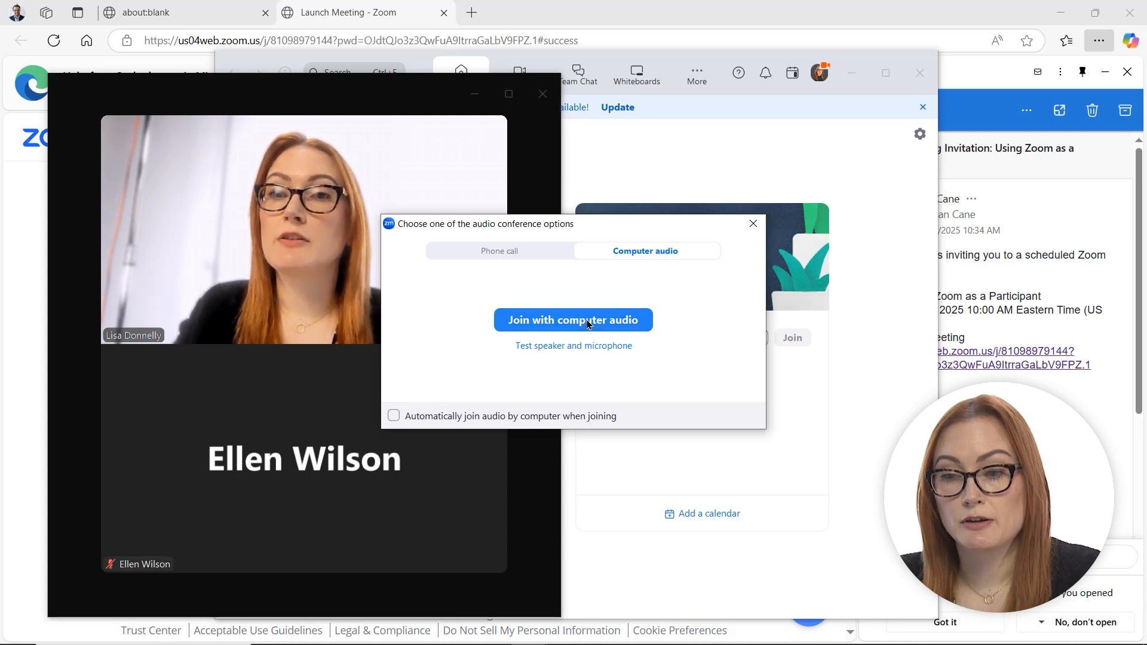
Join with computer audio, then leave the meeting
{"action": "left_click", "coordinate": [573, 320]}
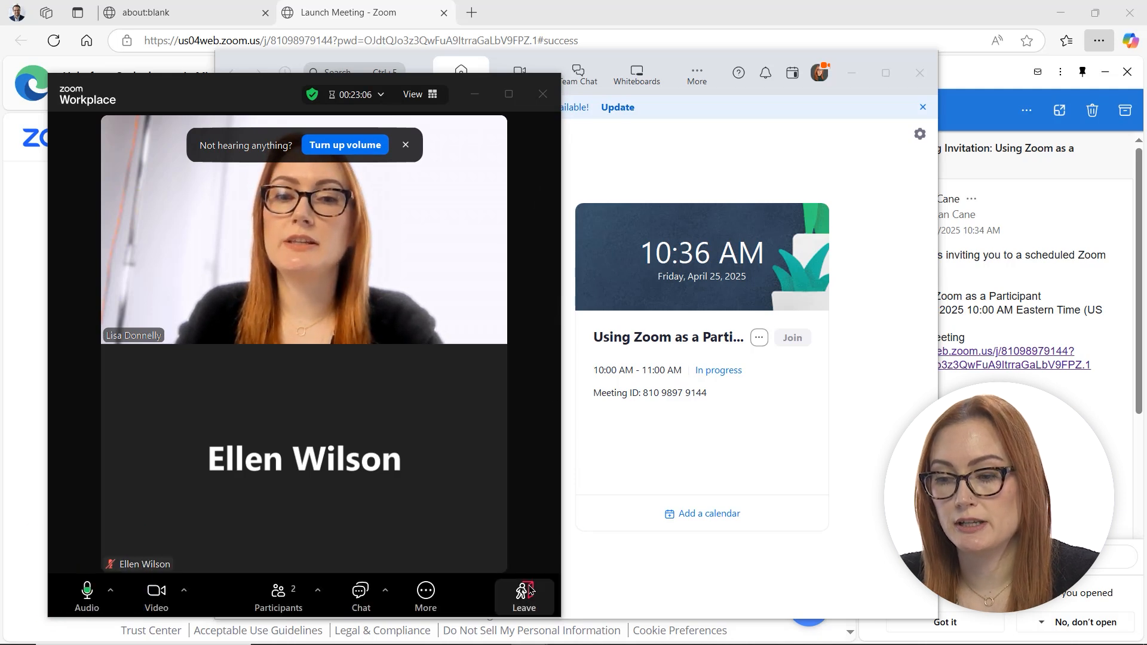
{"action": "left_click", "coordinate": [524, 596]}
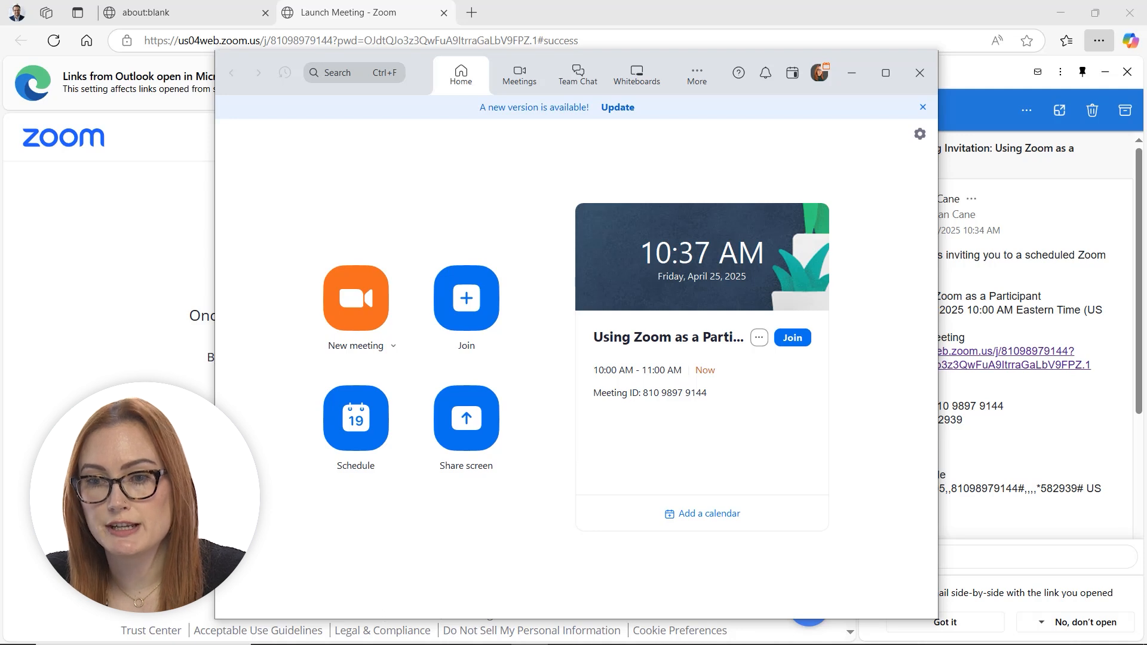
{"action": "mouse_move", "coordinate": [565, 633]}
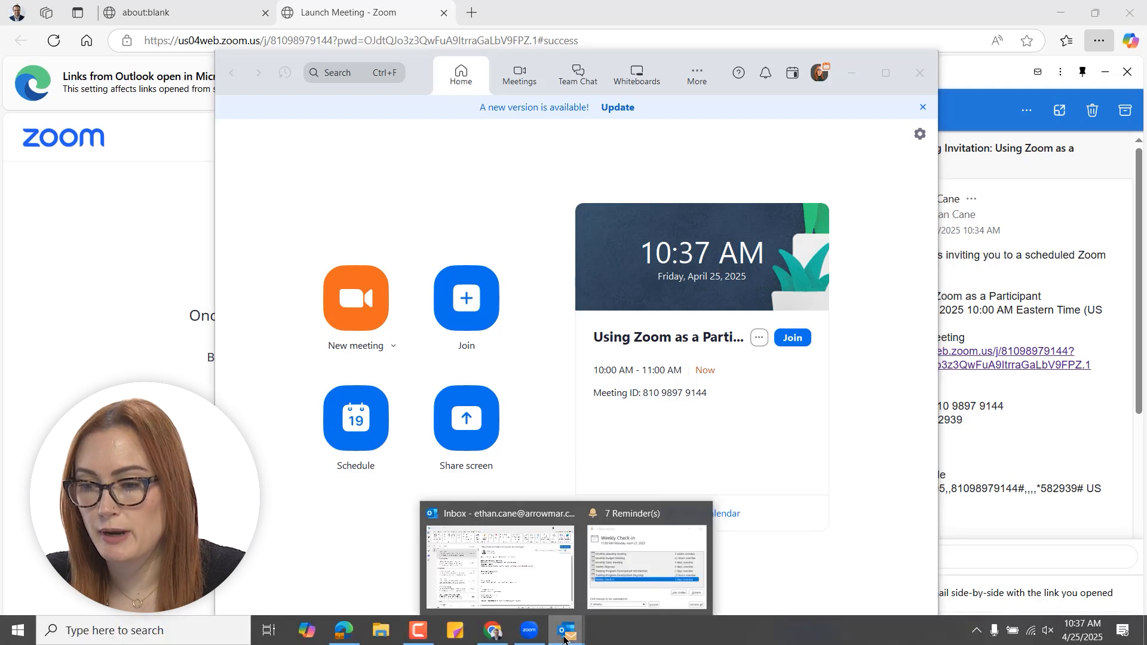